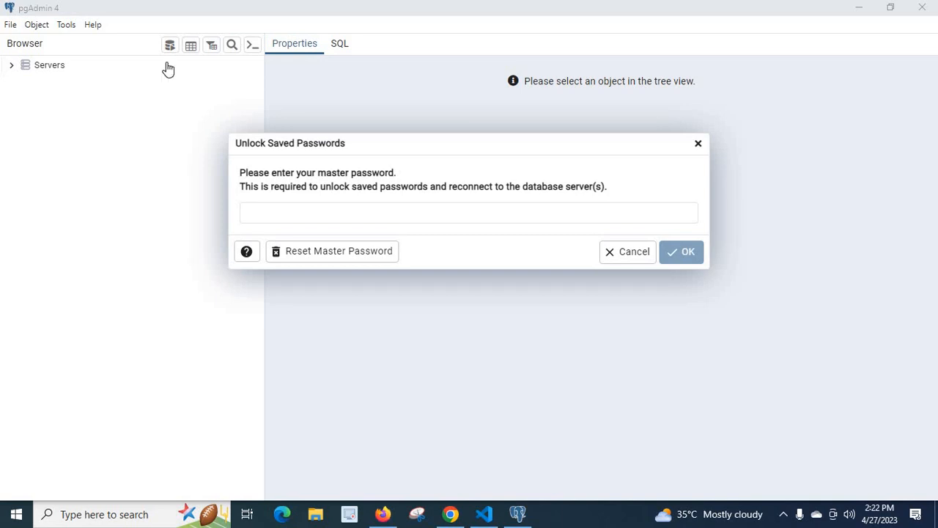
mouse_move(325, 162)
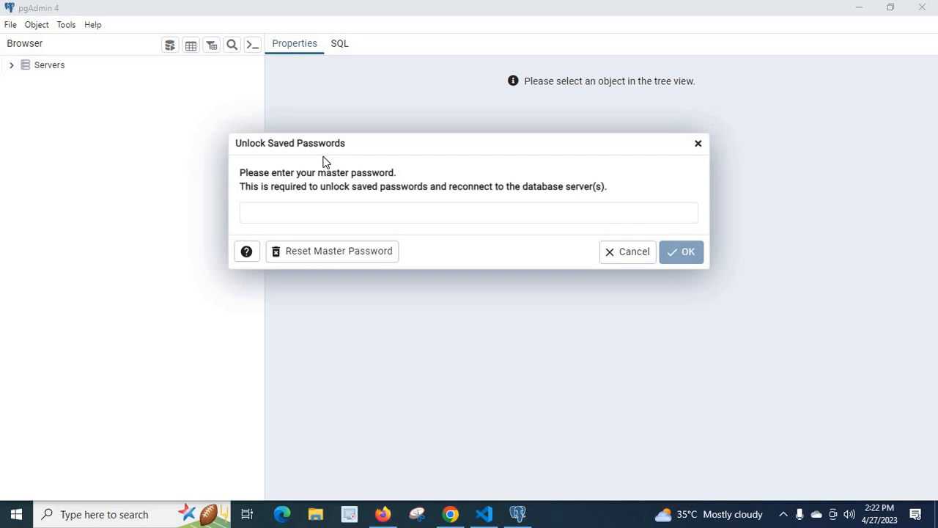
mouse_move(264, 154)
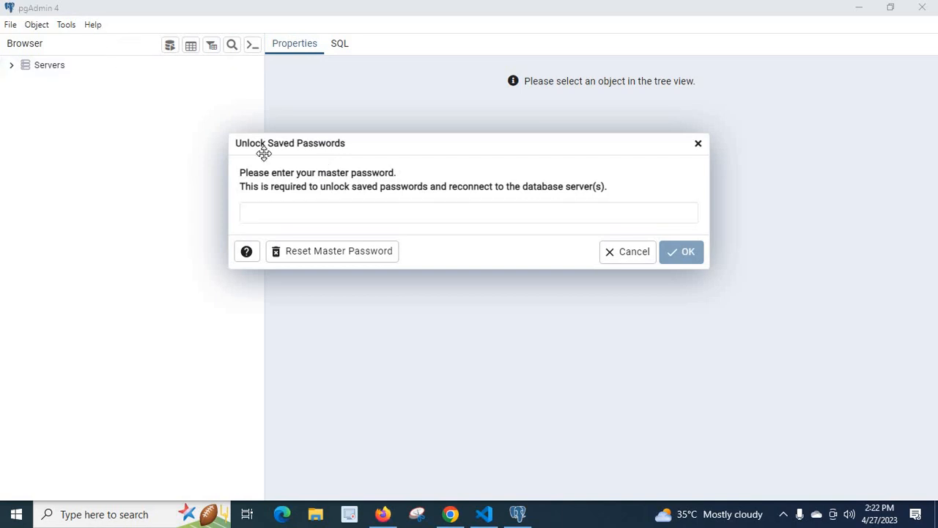
mouse_move(252, 160)
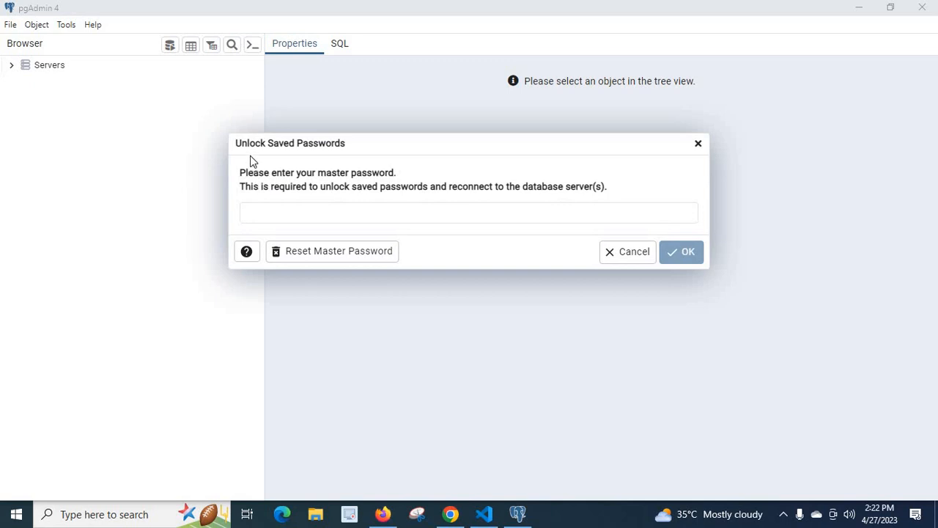
mouse_move(286, 183)
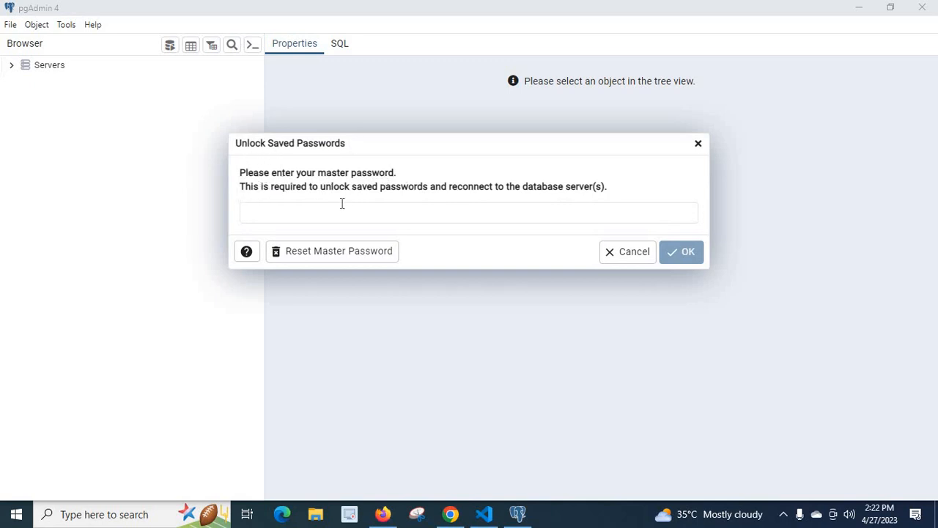
mouse_move(452, 208)
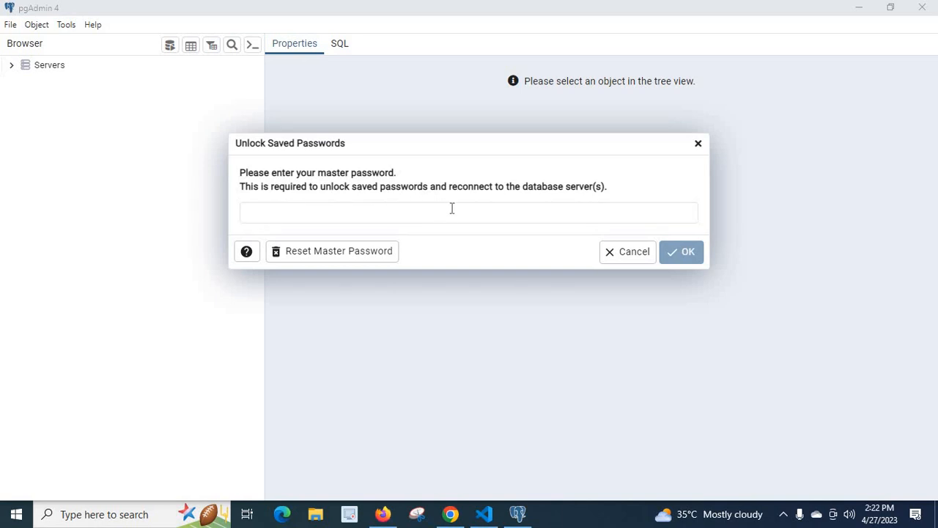
Unlock the saved server passwords by submitting the master password
left_click(460, 213)
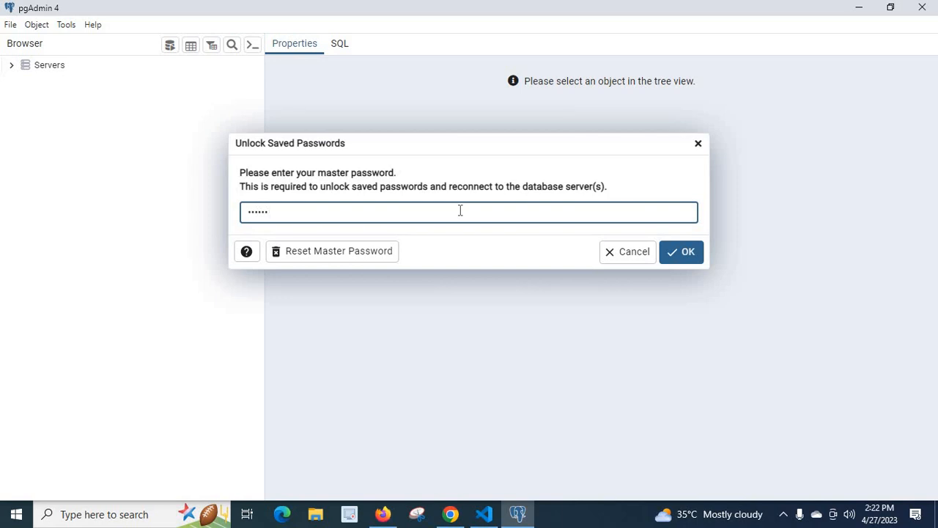
type("•")
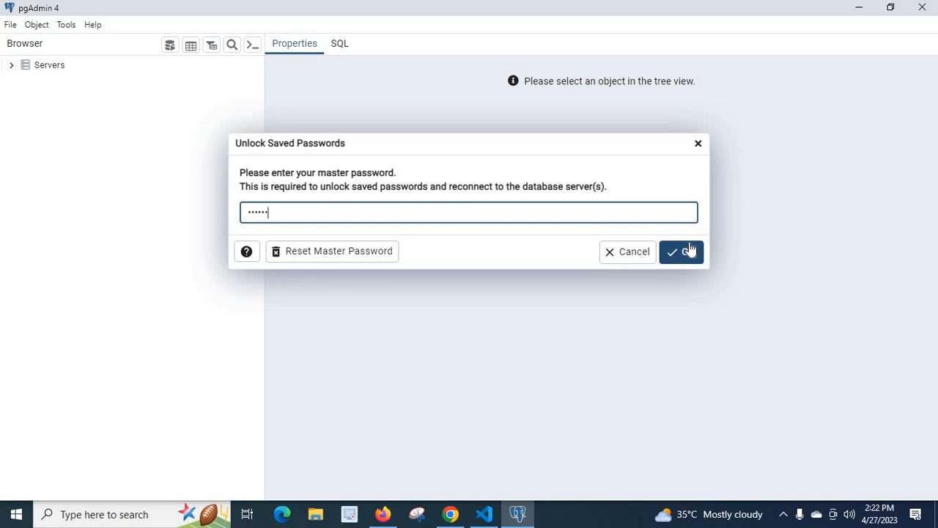
left_click(681, 252)
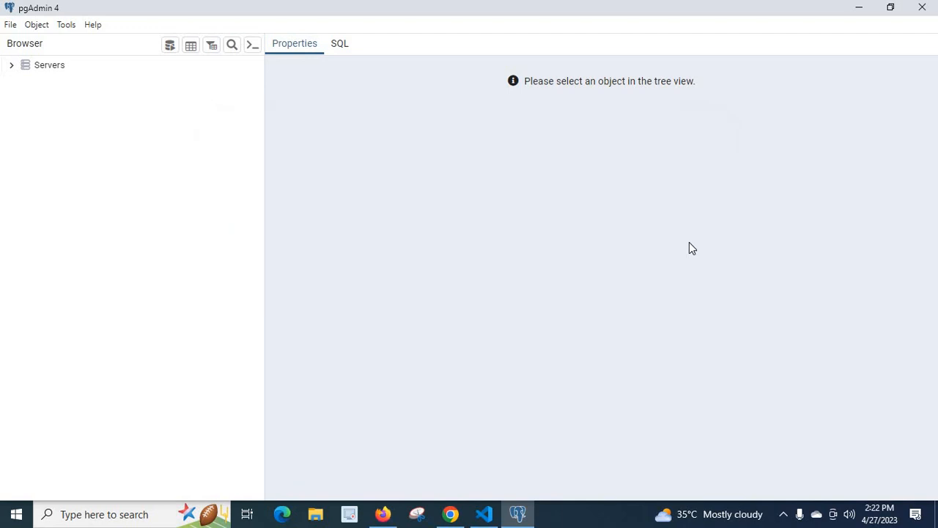
mouse_move(31, 82)
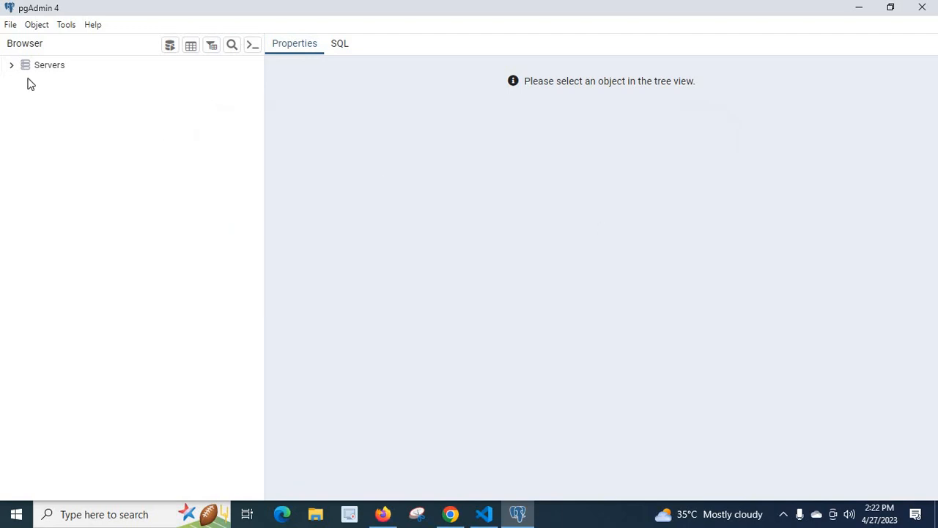
Attempt a connection to the PostgreSQL 15 server, which is refused
left_click(11, 64)
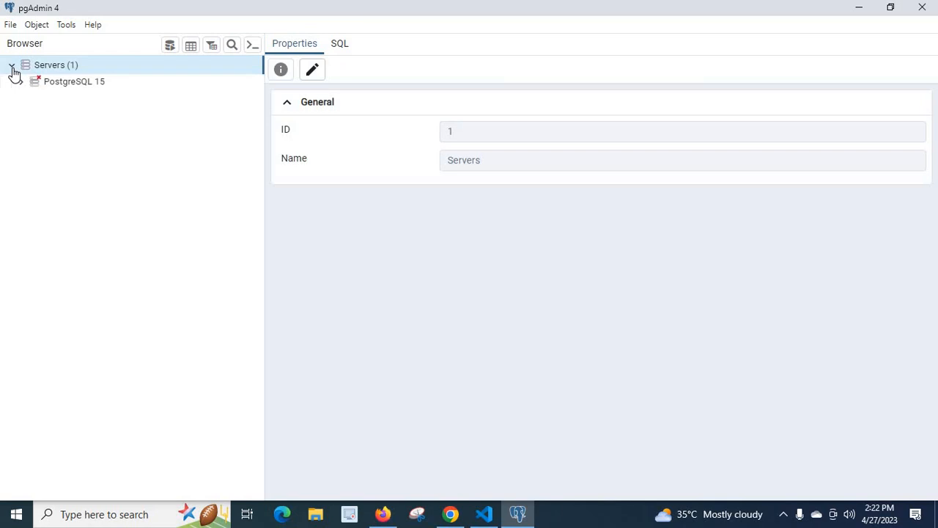
left_click(73, 82)
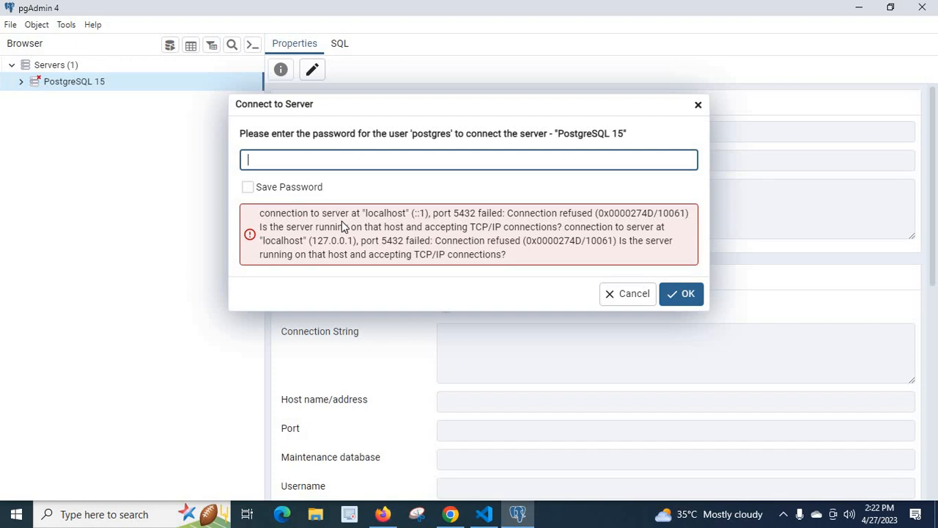
mouse_move(316, 223)
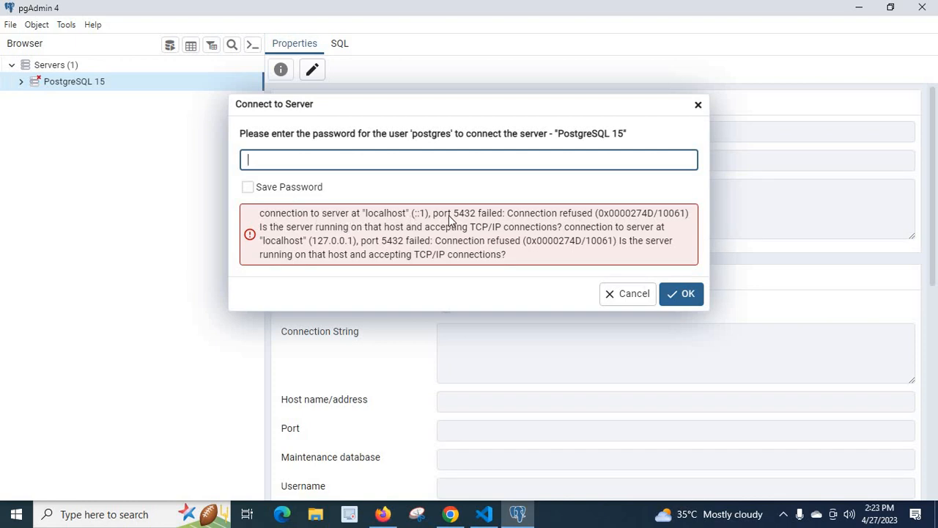
mouse_move(557, 226)
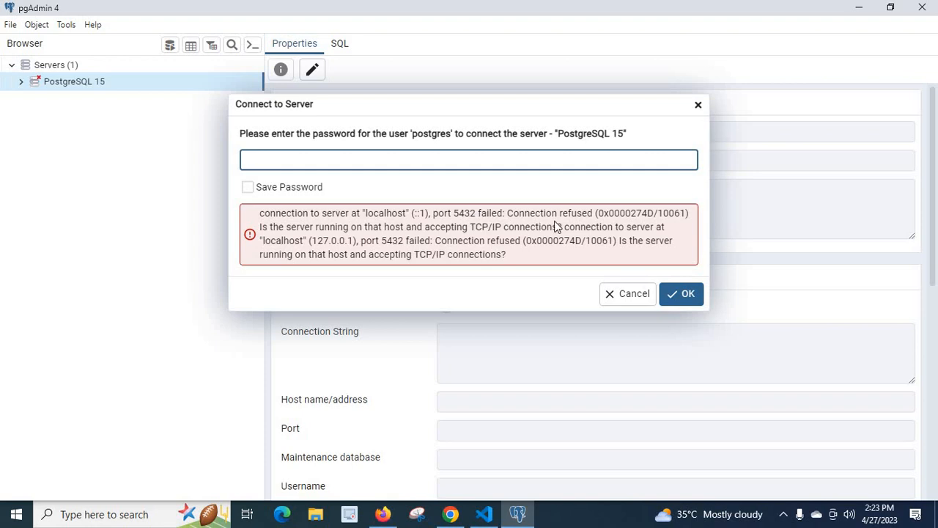
mouse_move(291, 247)
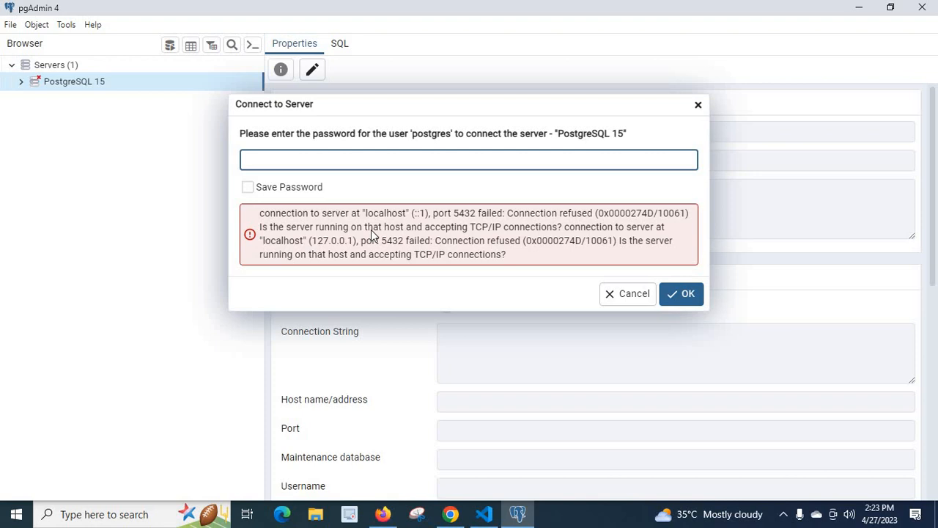
mouse_move(485, 239)
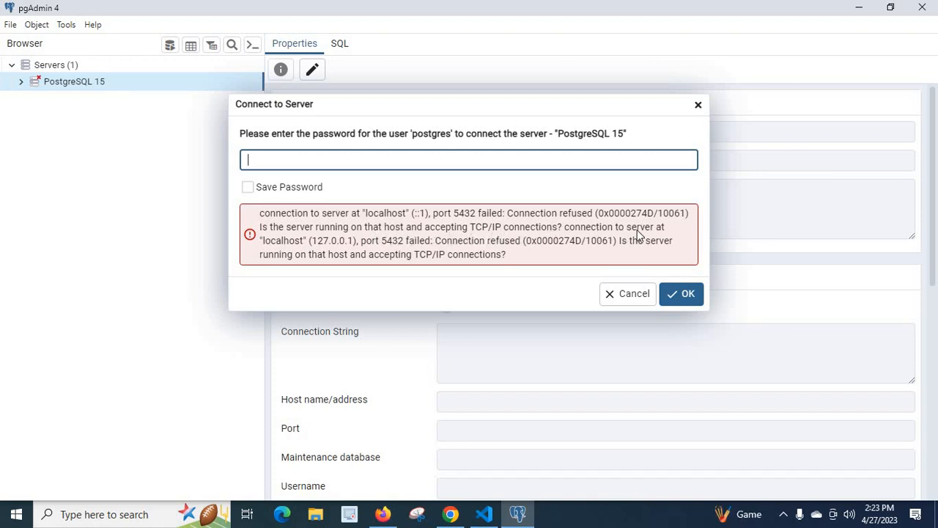
mouse_move(325, 247)
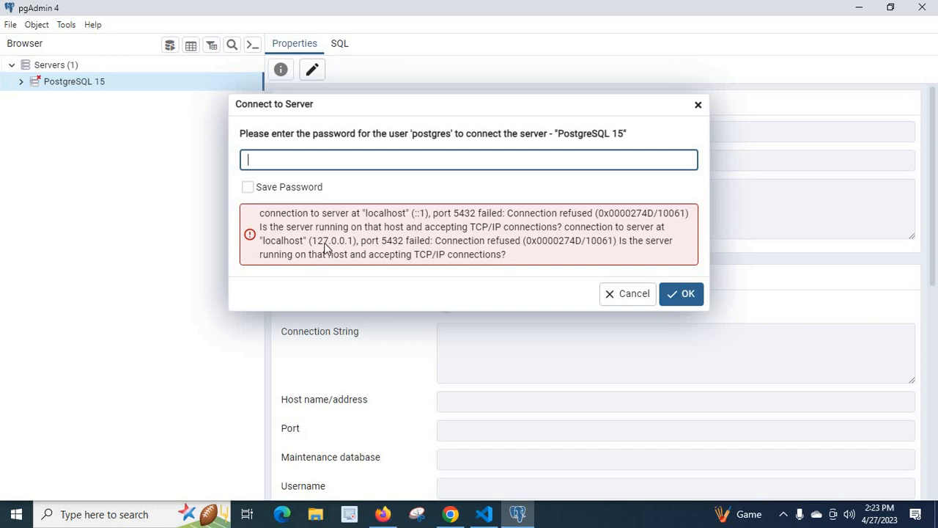
mouse_move(408, 248)
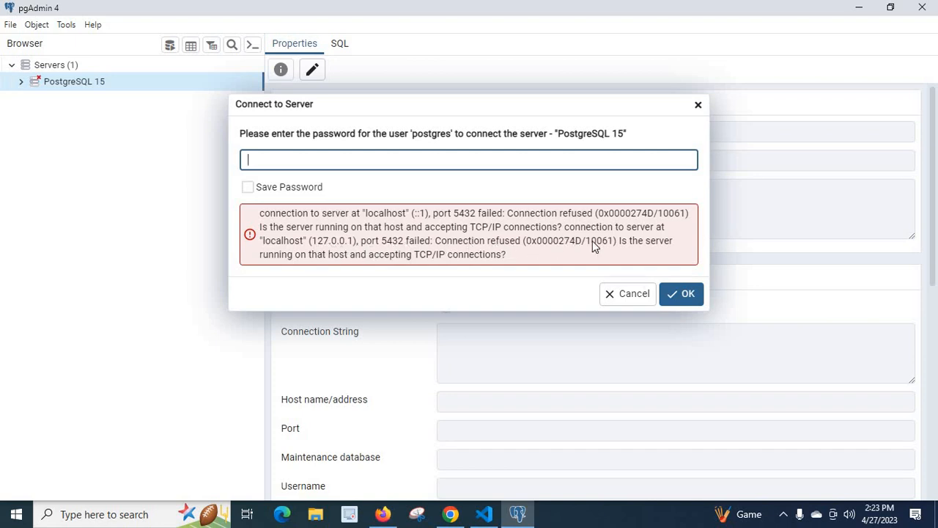
mouse_move(332, 272)
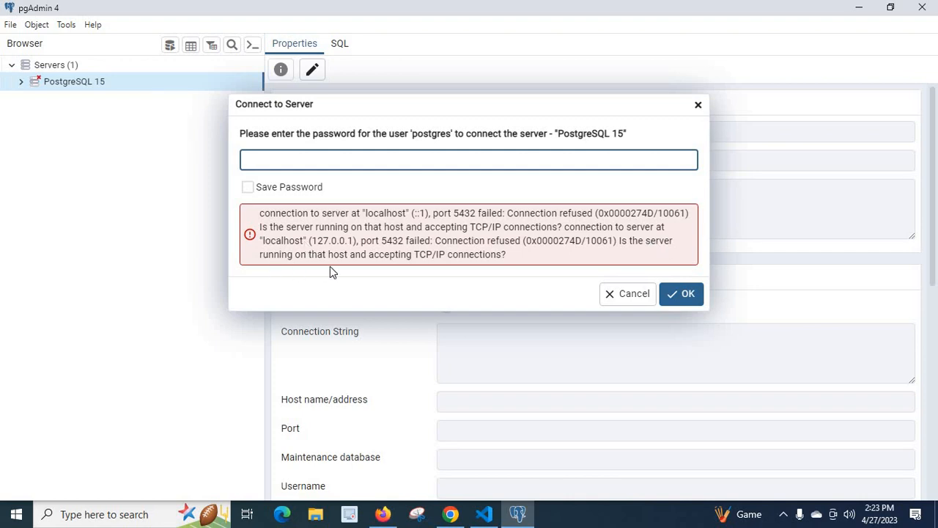
mouse_move(423, 260)
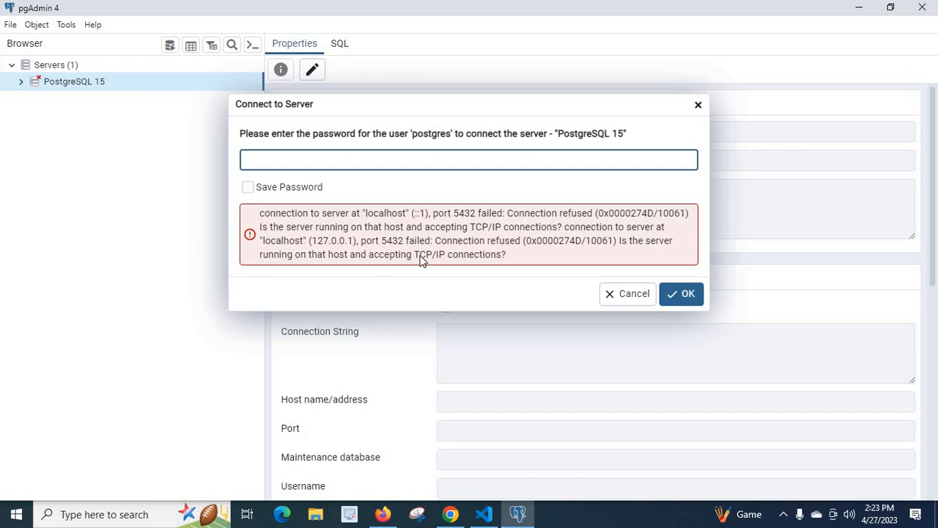
mouse_move(498, 265)
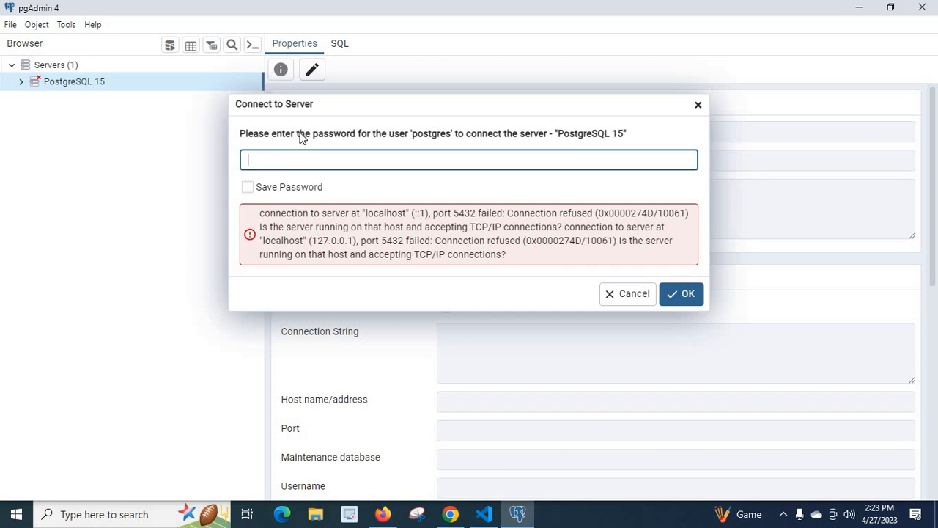
mouse_move(469, 141)
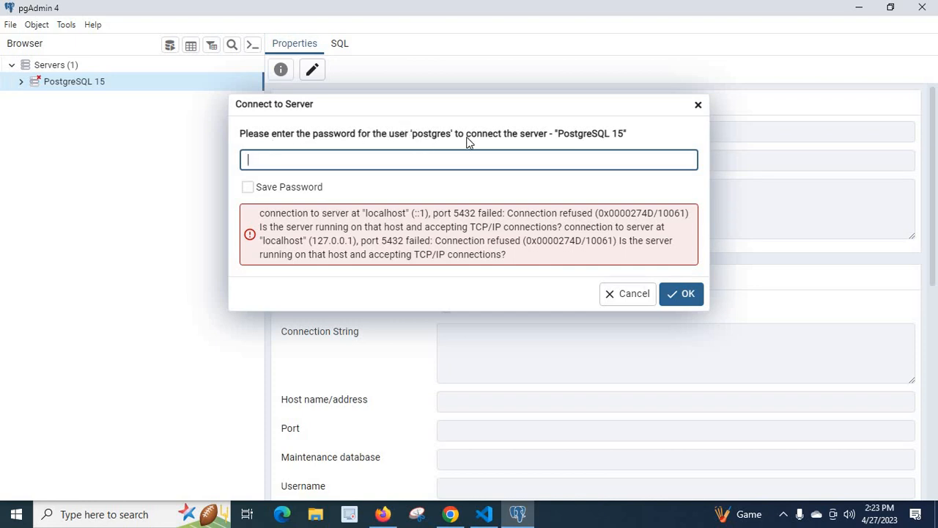
mouse_move(566, 154)
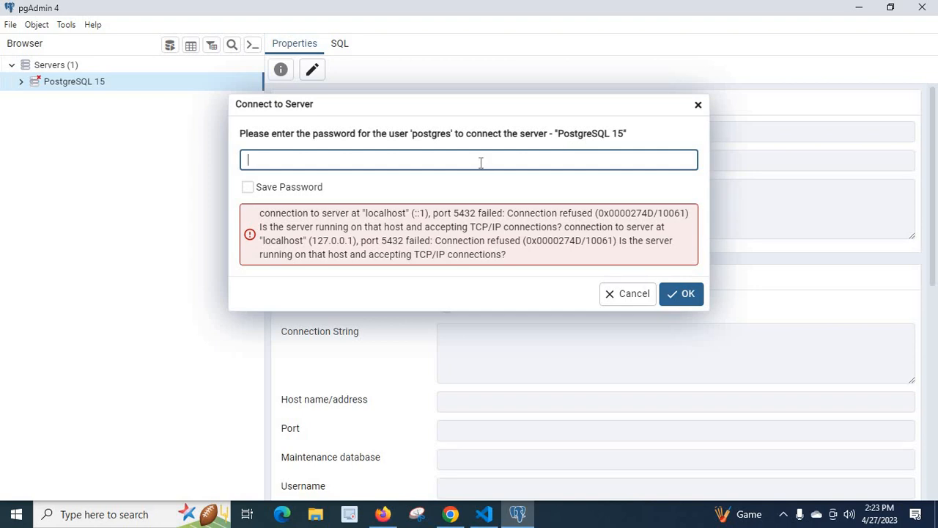
mouse_move(602, 140)
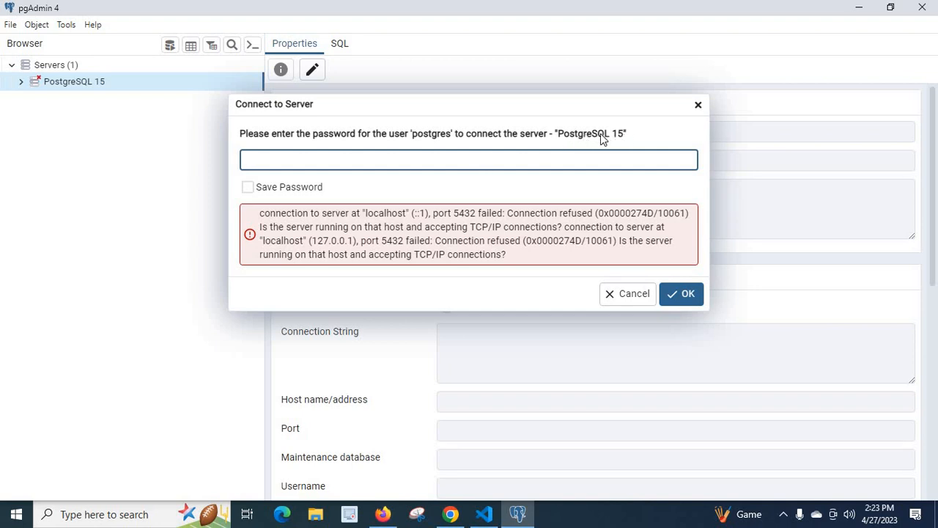
mouse_move(348, 165)
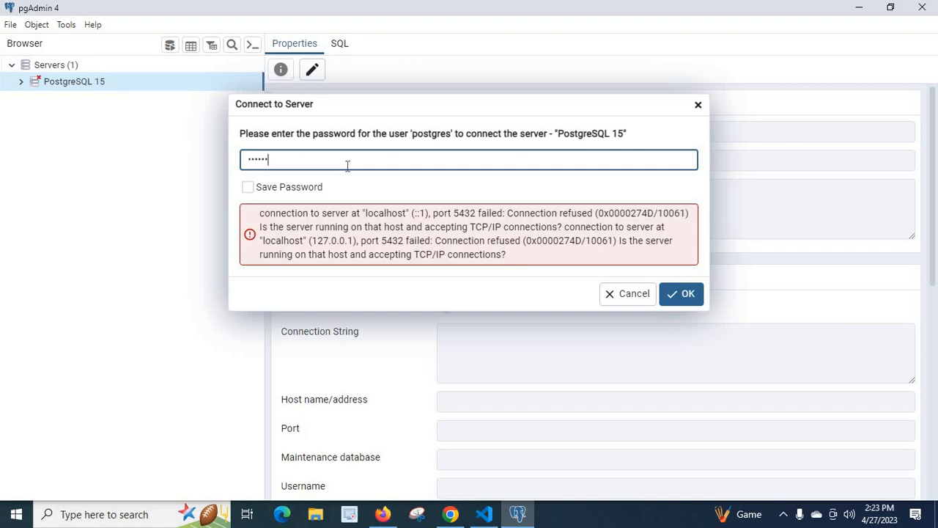
Retry the PostgreSQL 15 connection with the postgres password; the refused error returns
left_click(628, 294)
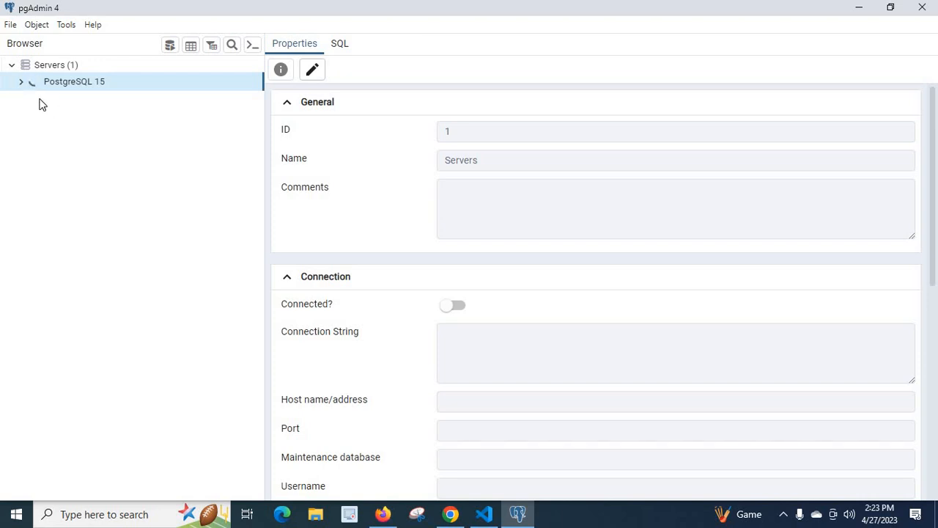
double_click(73, 82)
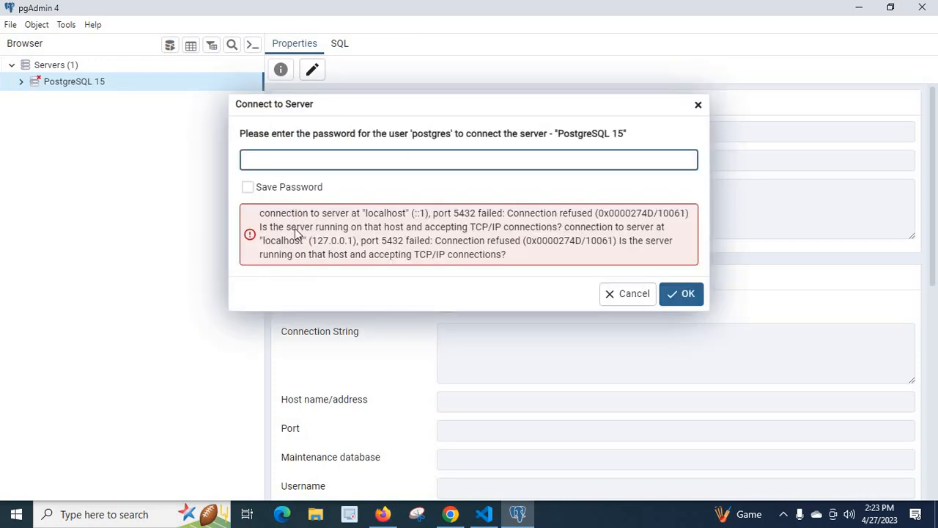
left_click(469, 160)
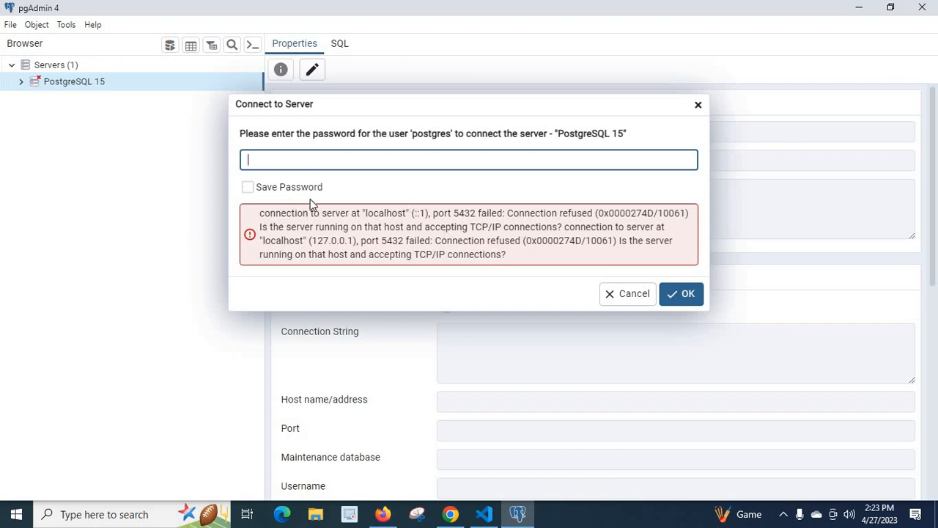
mouse_move(264, 212)
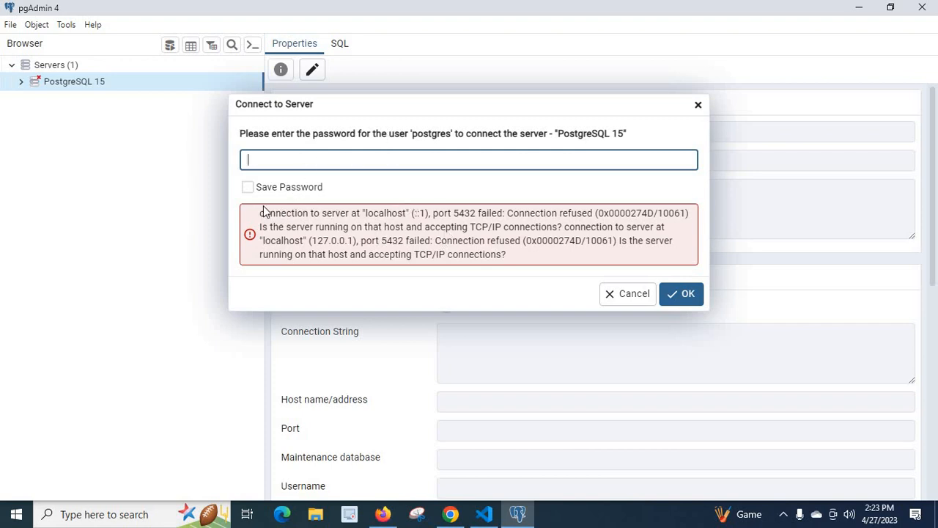
mouse_move(399, 228)
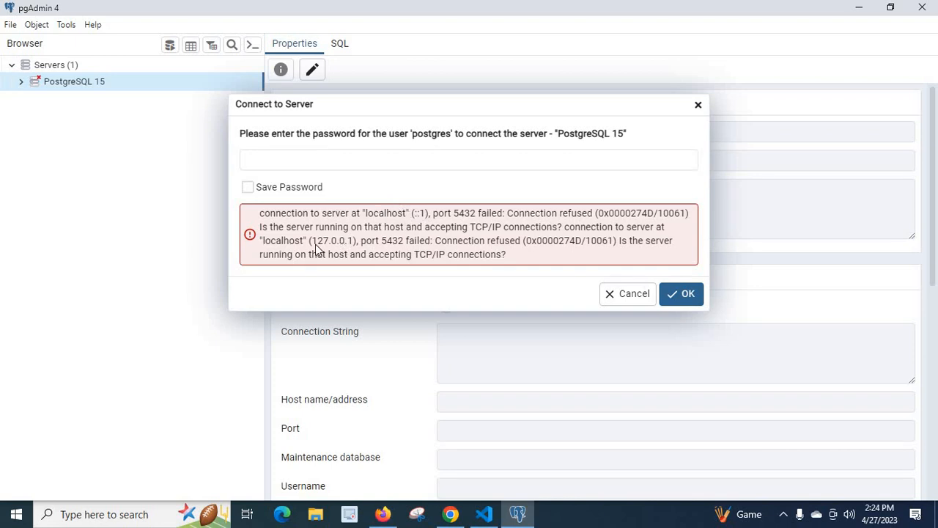
mouse_move(345, 249)
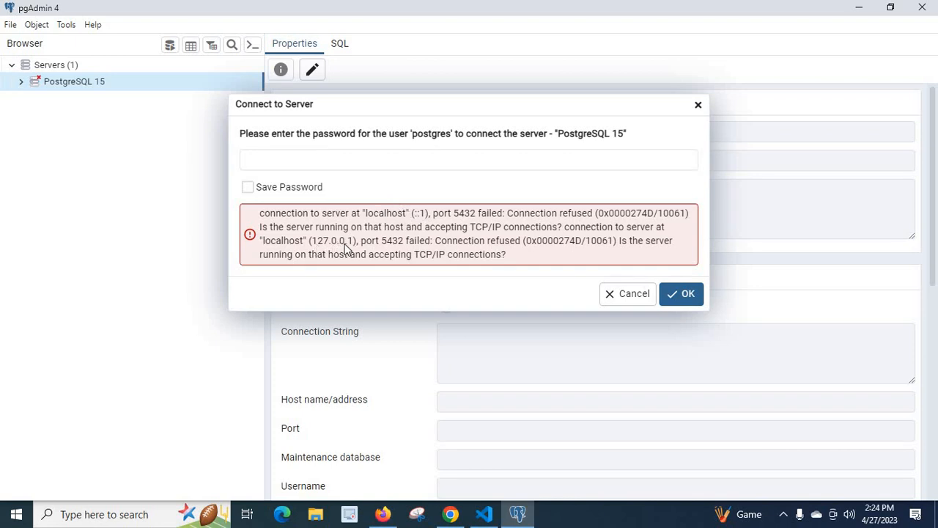
mouse_move(463, 223)
type("services.msc")
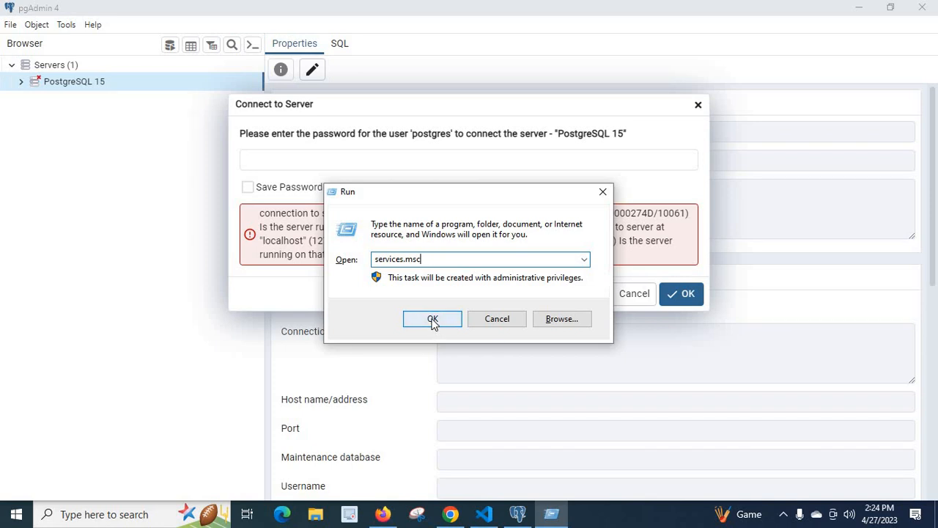
Launch Windows Services maximized and select the stopped postgresql-x64-15 service
left_click(431, 318)
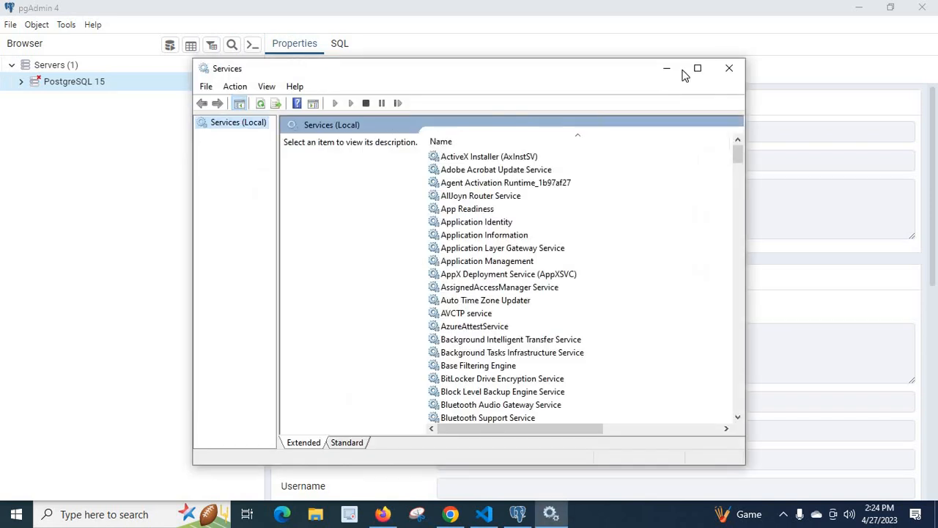
left_click(698, 68)
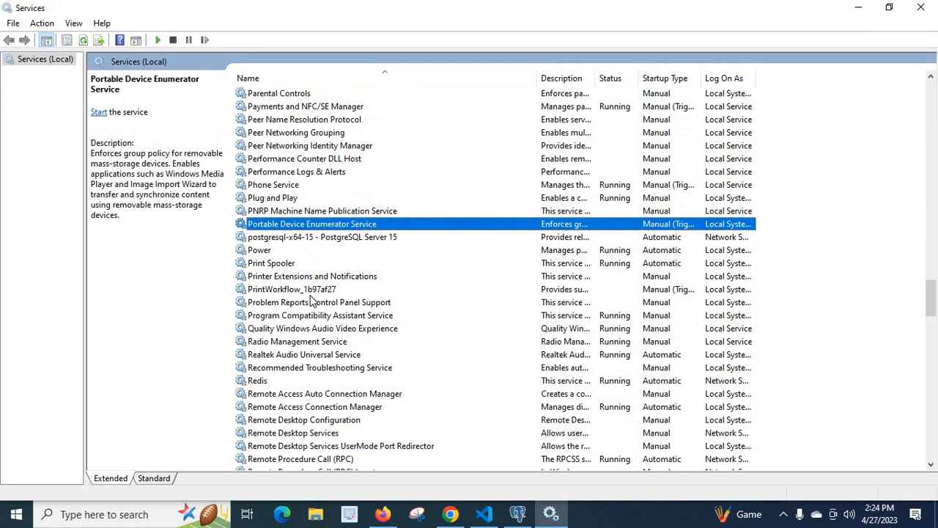
left_click(323, 236)
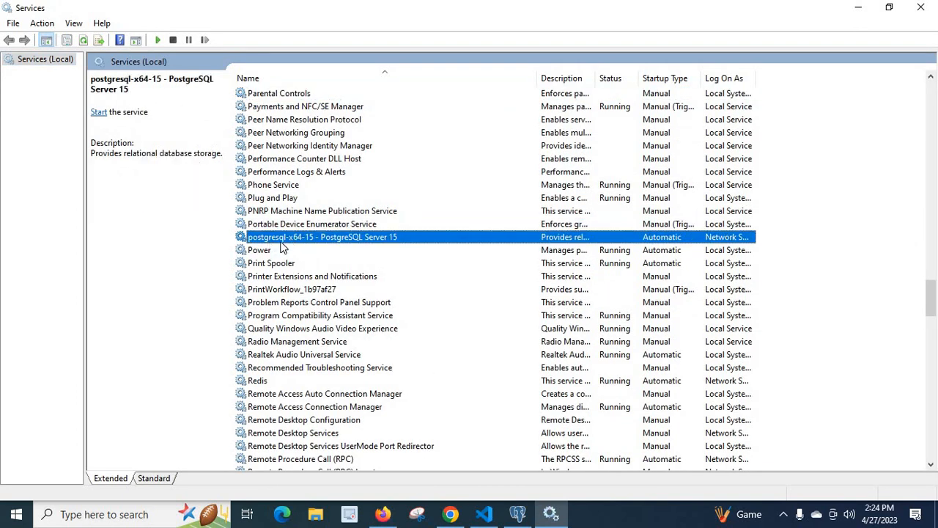
mouse_move(340, 242)
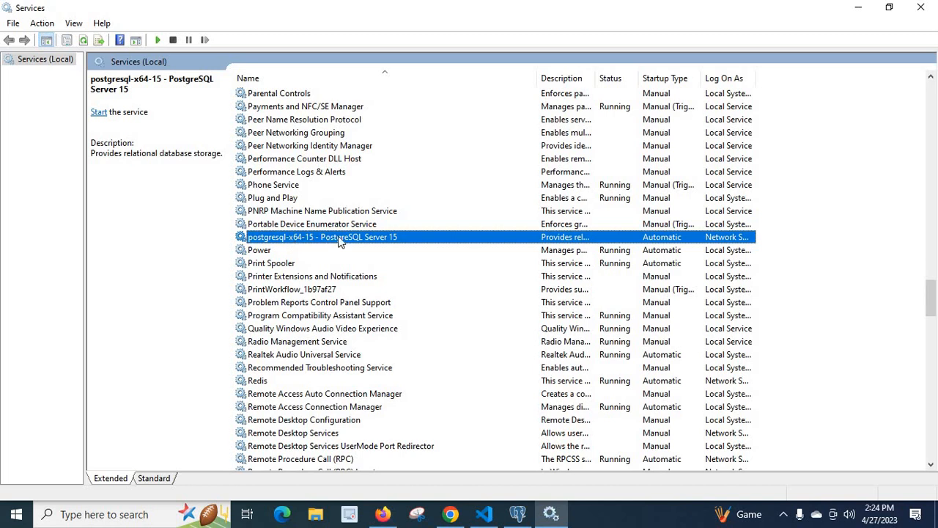
mouse_move(380, 242)
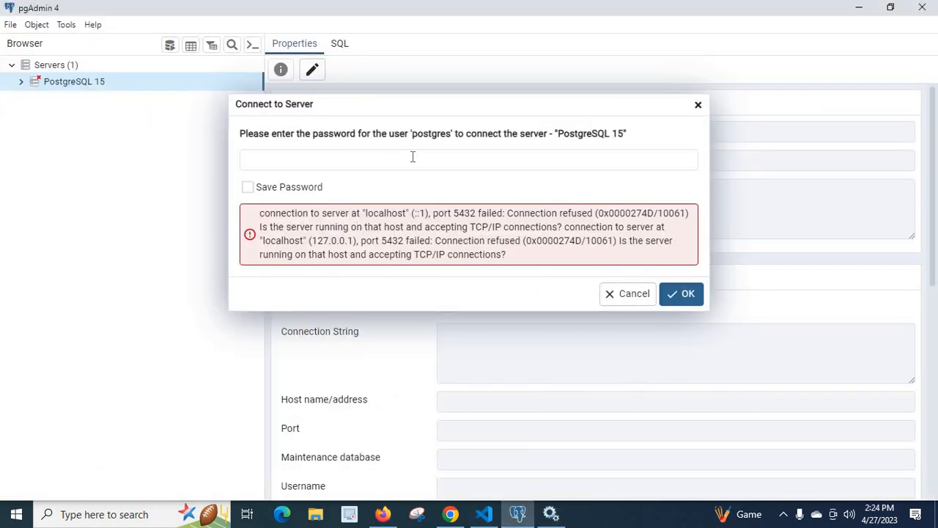
mouse_move(379, 234)
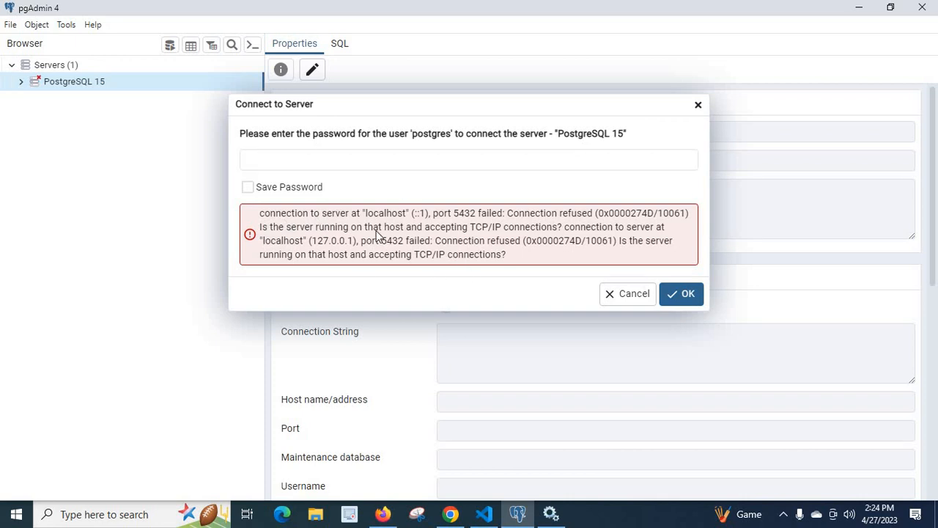
mouse_move(328, 123)
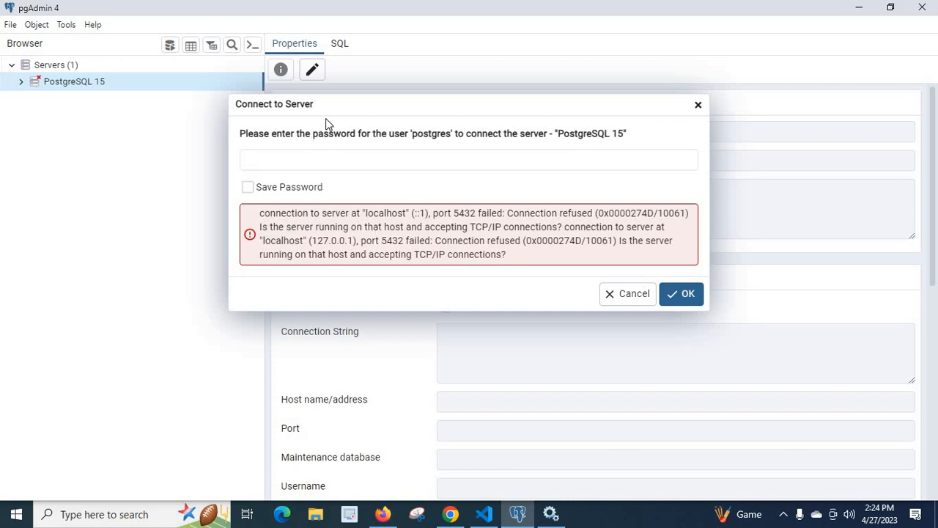
mouse_move(551, 513)
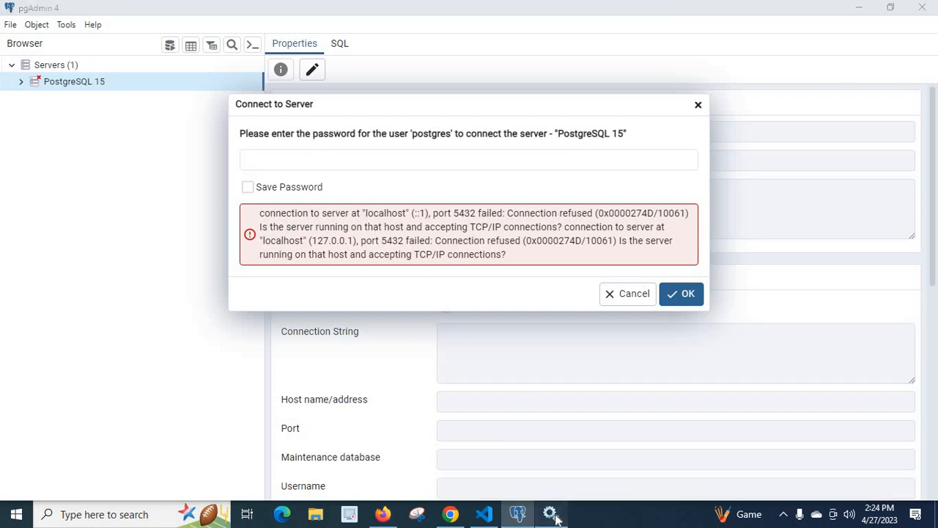
Start the postgresql-x64-15 service until it shows Running, then return to pgAdmin
left_click(551, 513)
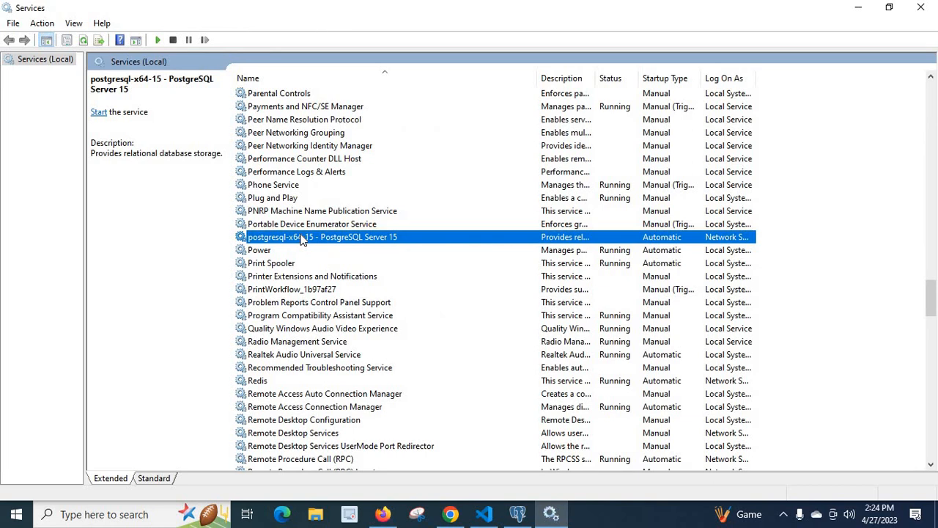
left_click(100, 112)
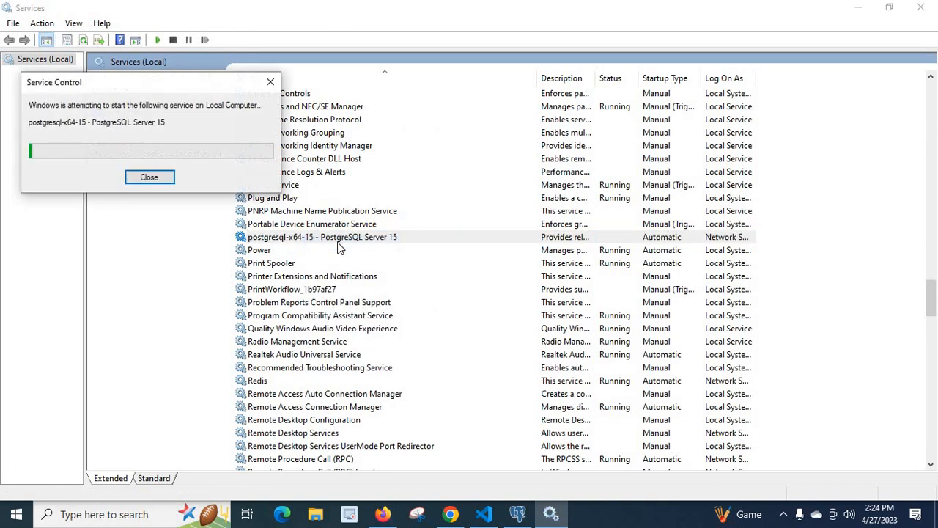
left_click(149, 176)
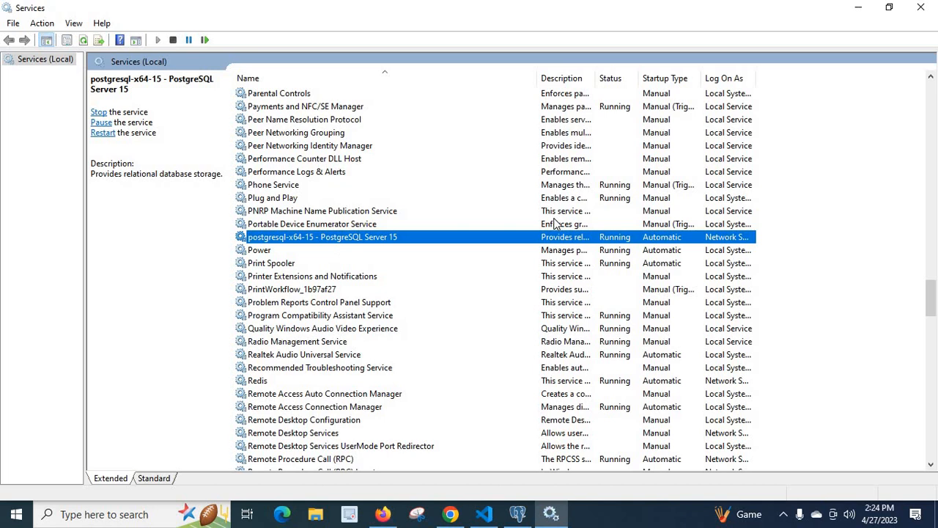
mouse_move(621, 193)
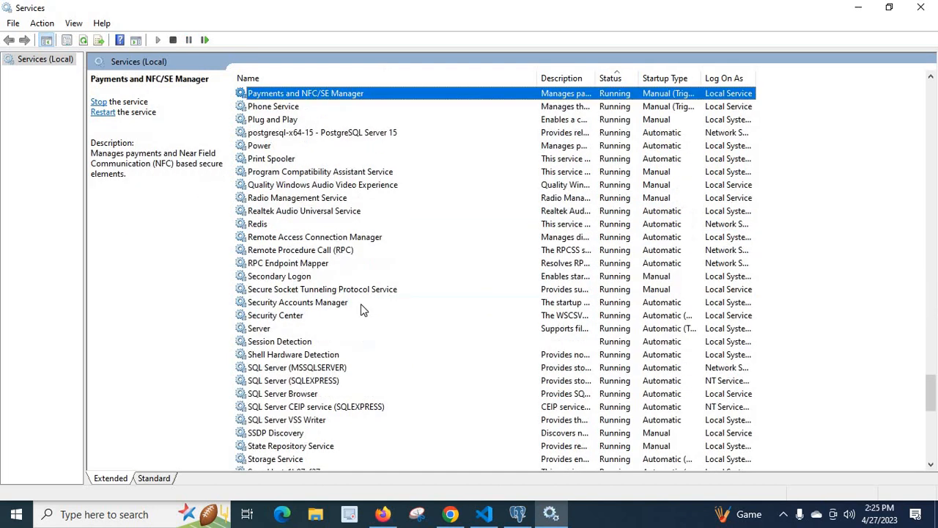
left_click(322, 132)
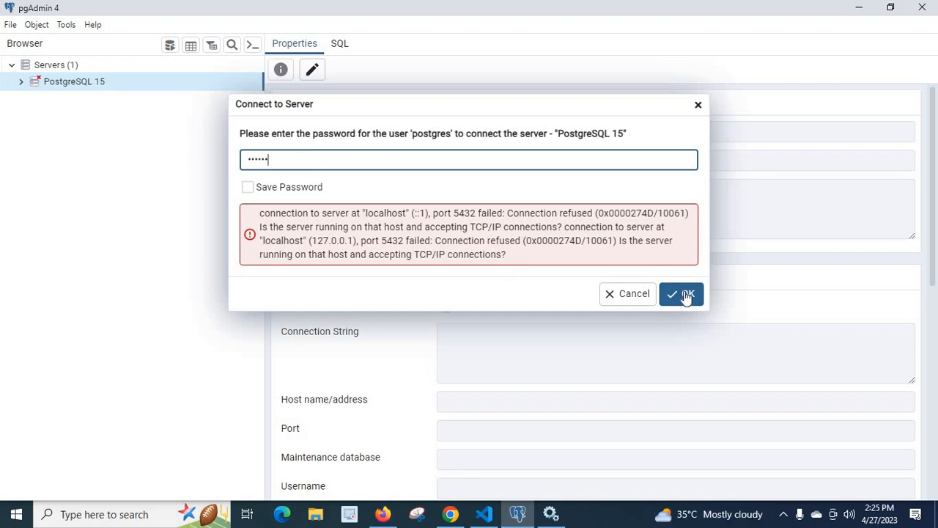
Connect to PostgreSQL 15 and expand Databases to show postgres and study
left_click(680, 294)
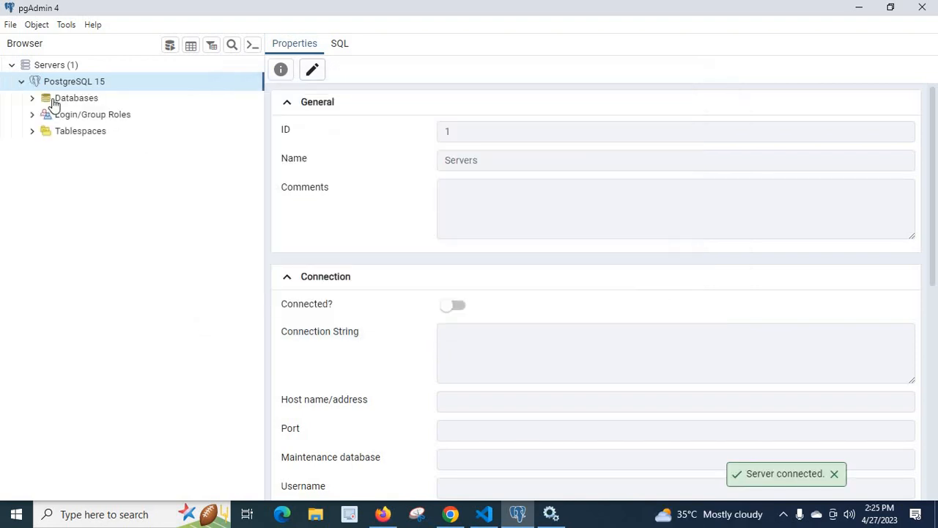
left_click(76, 96)
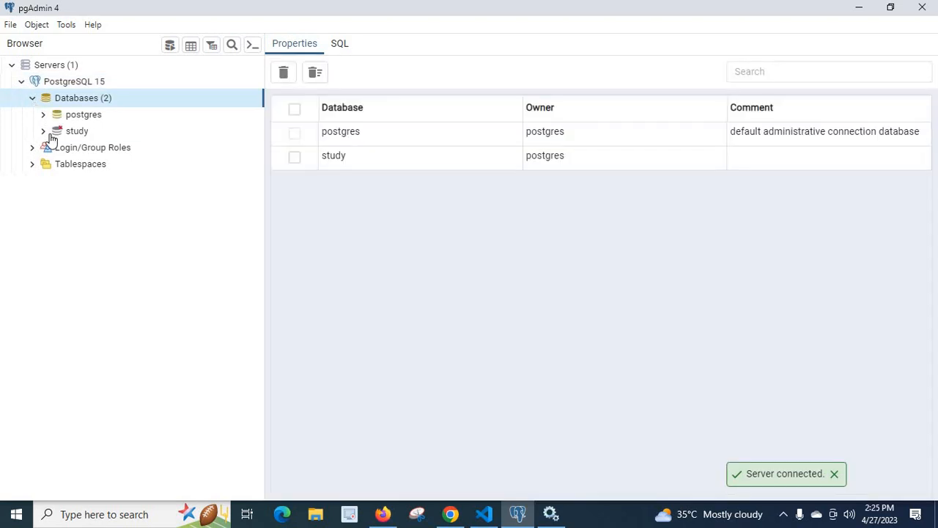